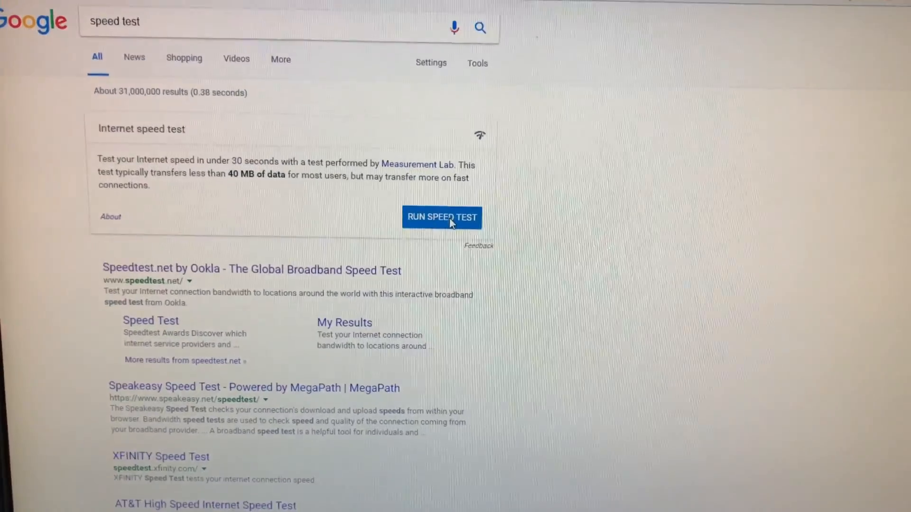
Run Google's Internet speed test, yielding 11.1 Mbps download, 1.38 Mbps upload, 51 ms latency
click(442, 217)
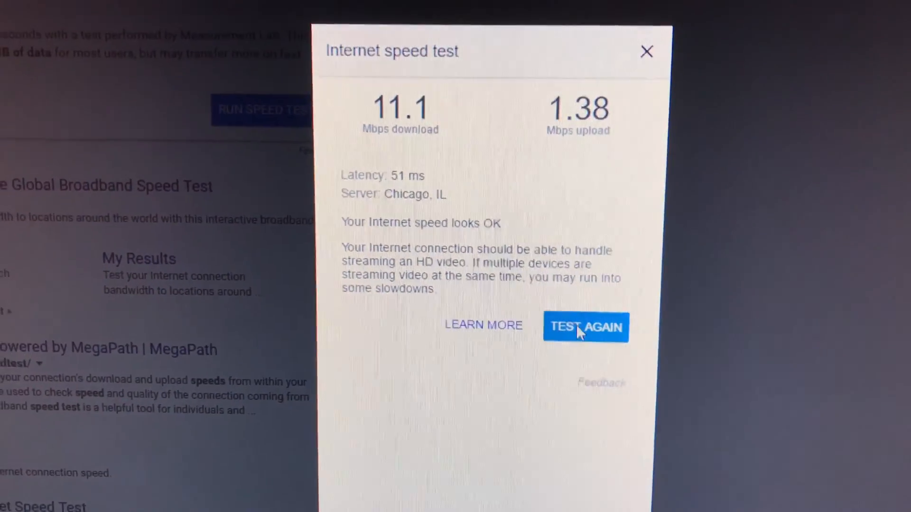
Start a second speed test from the results dialog via TEST AGAIN
click(585, 327)
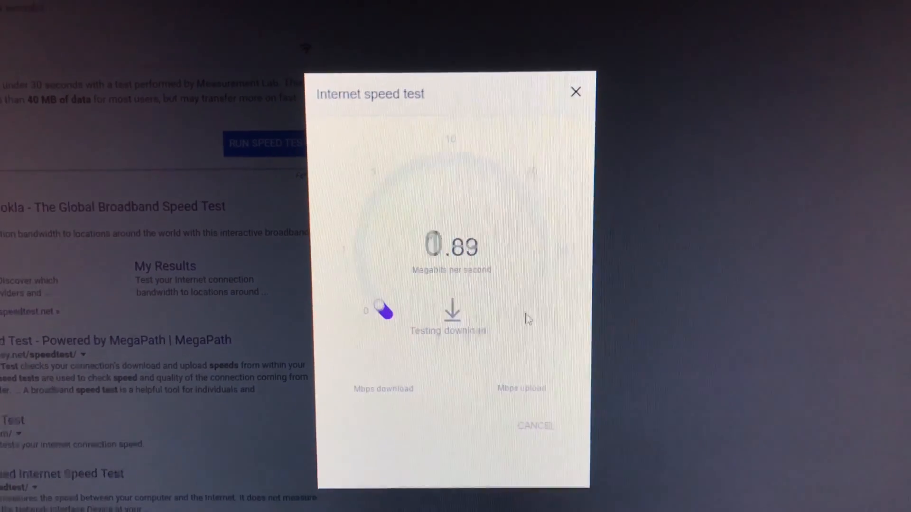